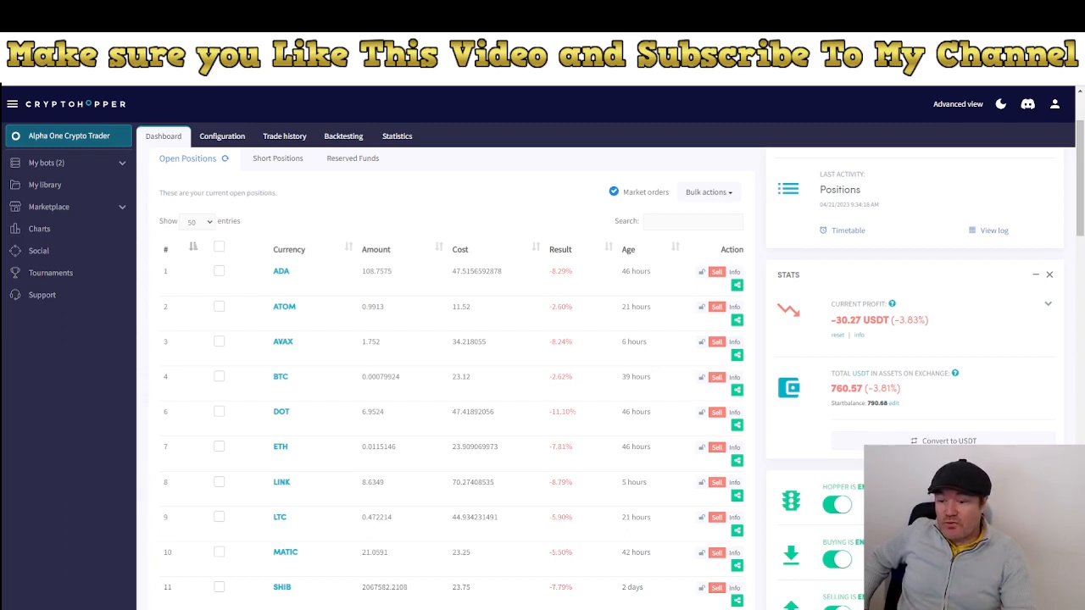
mouse_move(599, 491)
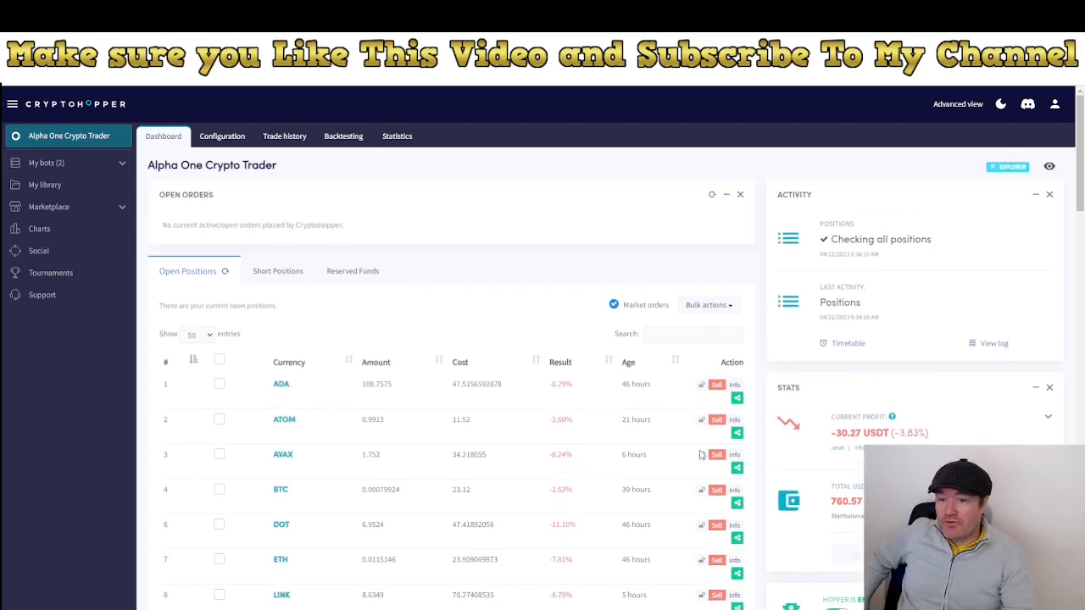
mouse_move(844, 445)
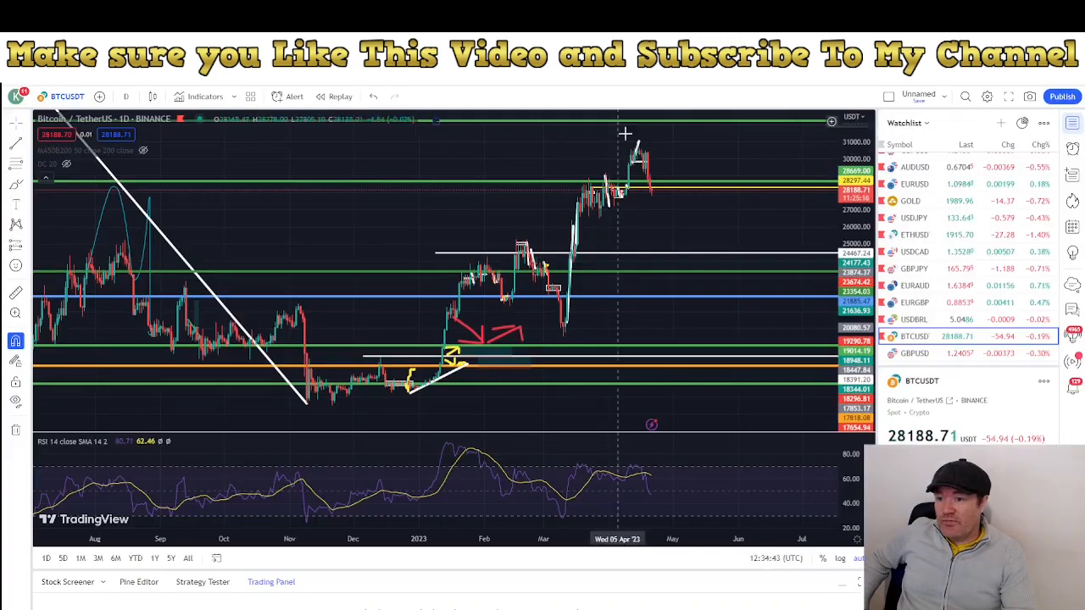
mouse_move(647, 173)
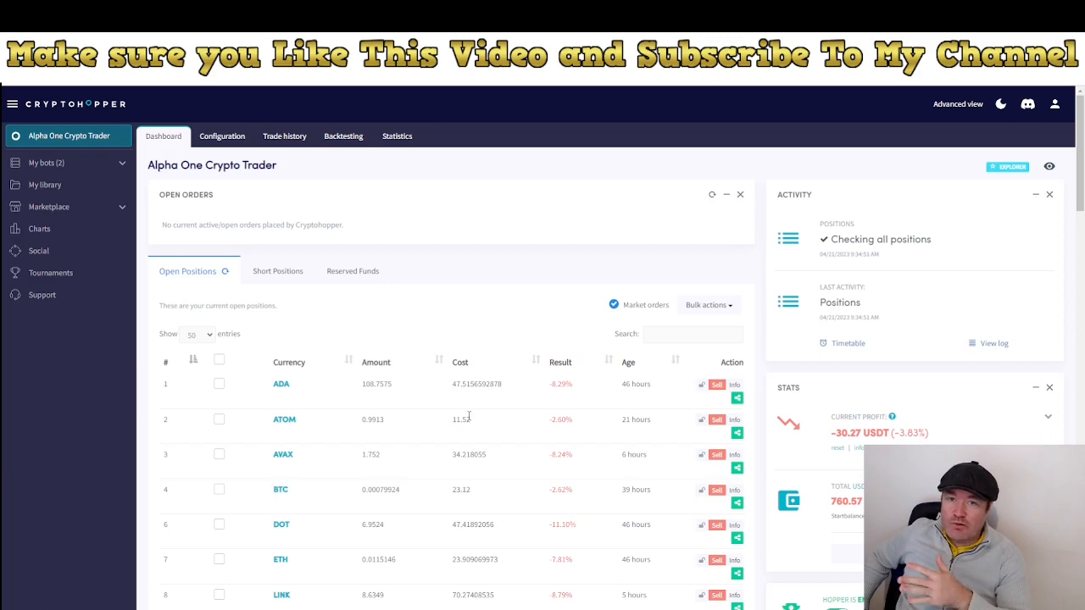
- Review the Open Positions table and Summary panel, then switch to the bot's Configuration view
scroll(down, 3)
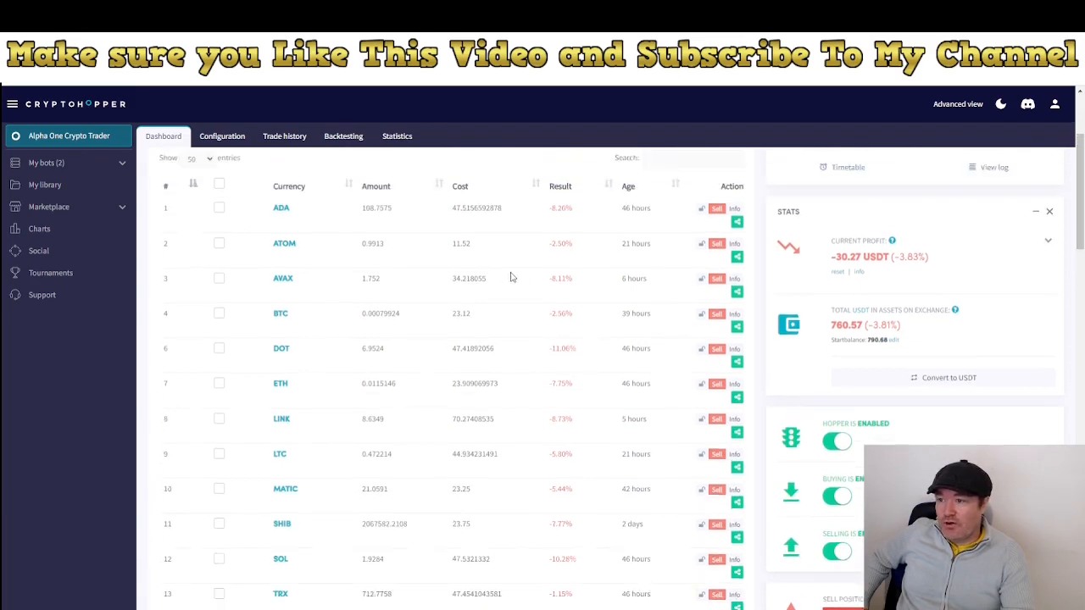
scroll(down, 3)
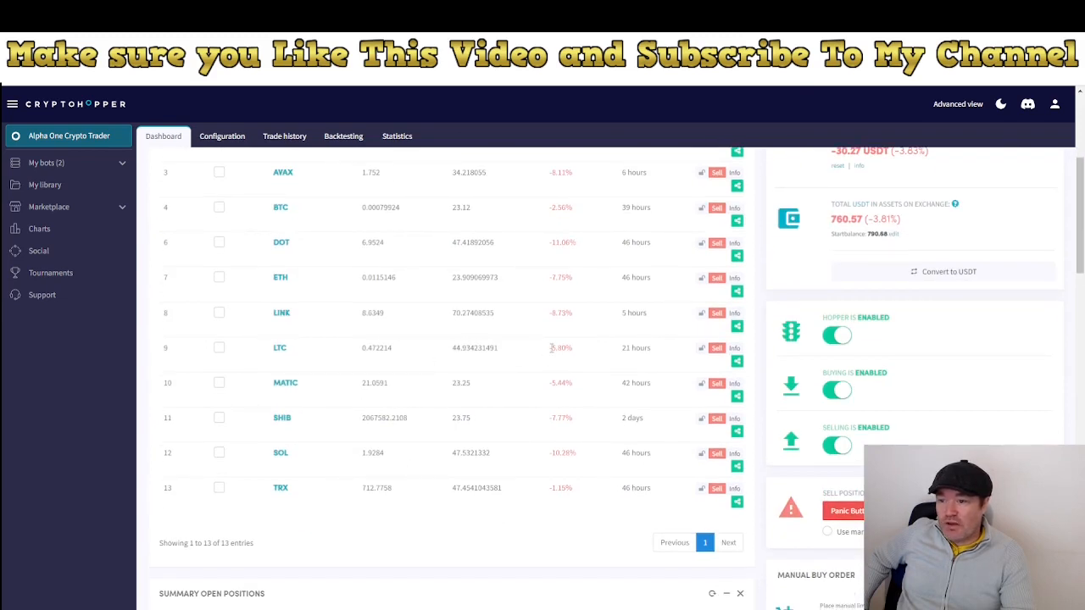
mouse_move(522, 372)
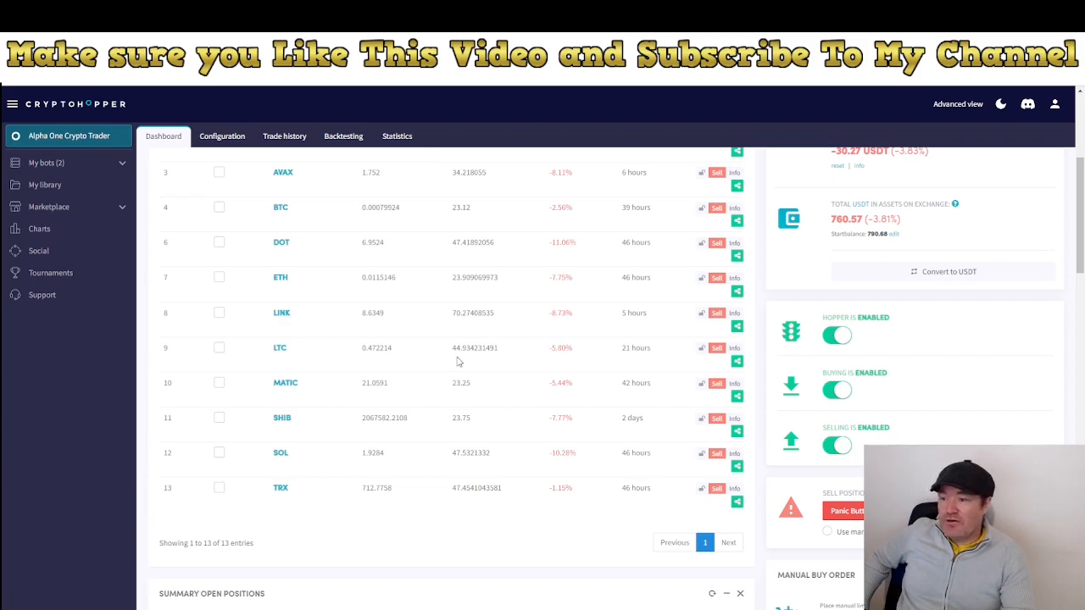
mouse_move(556, 343)
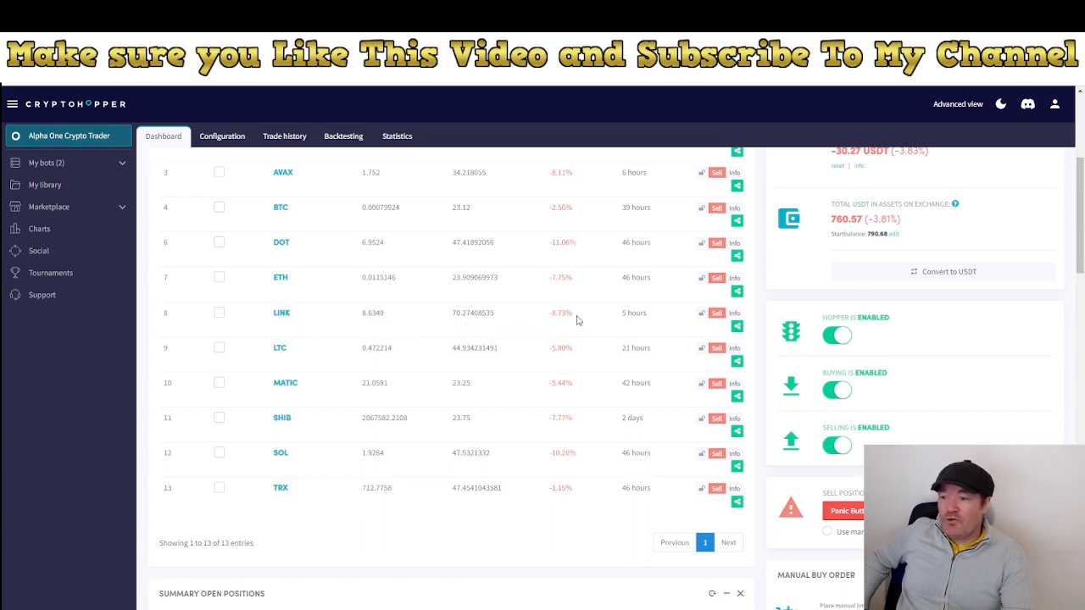
scroll(down, 3)
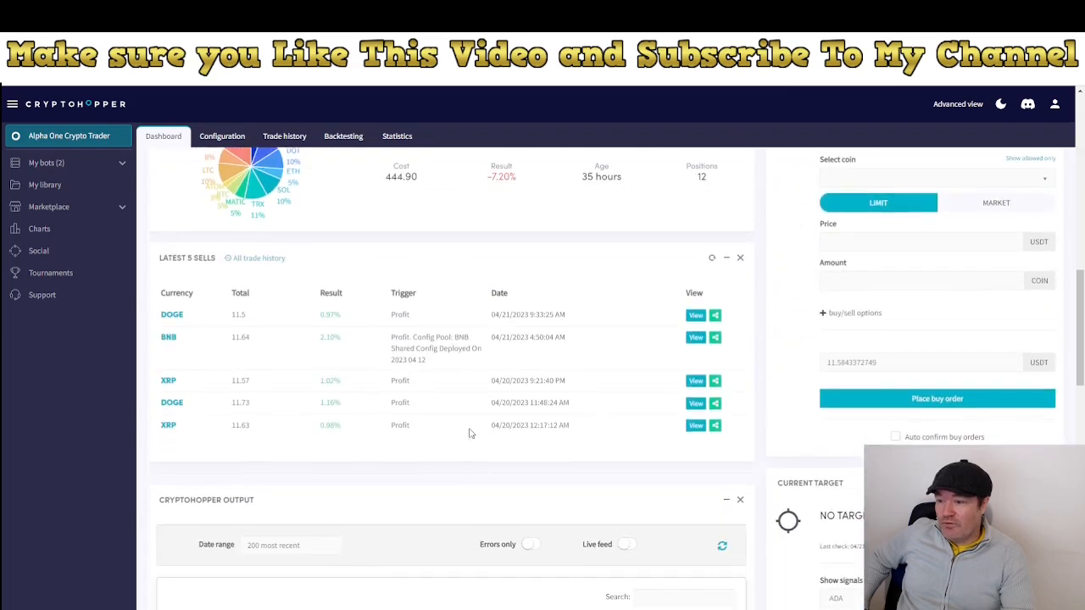
mouse_move(322, 351)
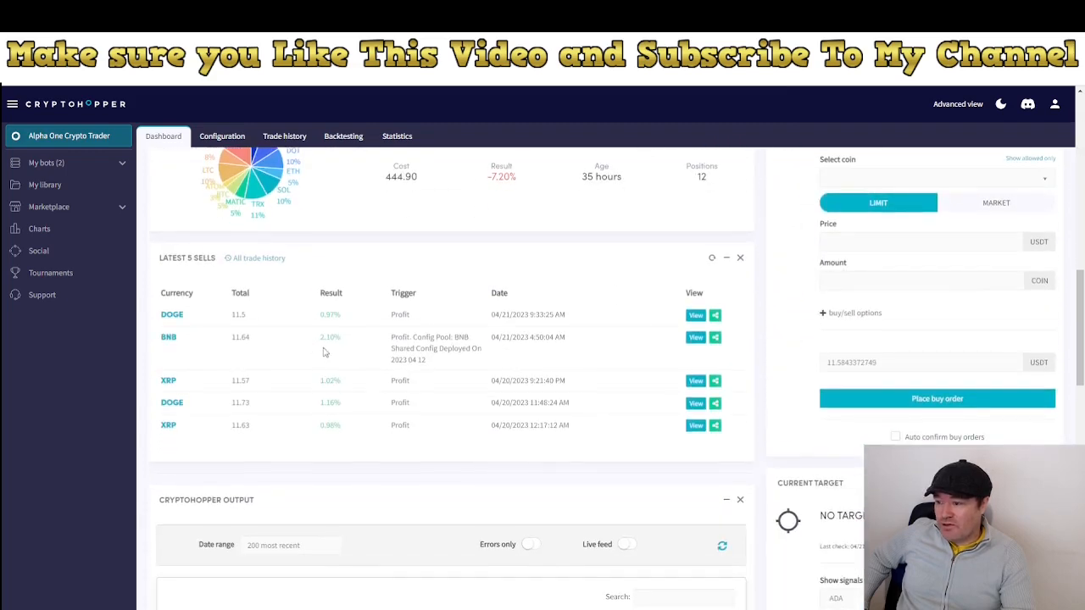
mouse_move(258, 346)
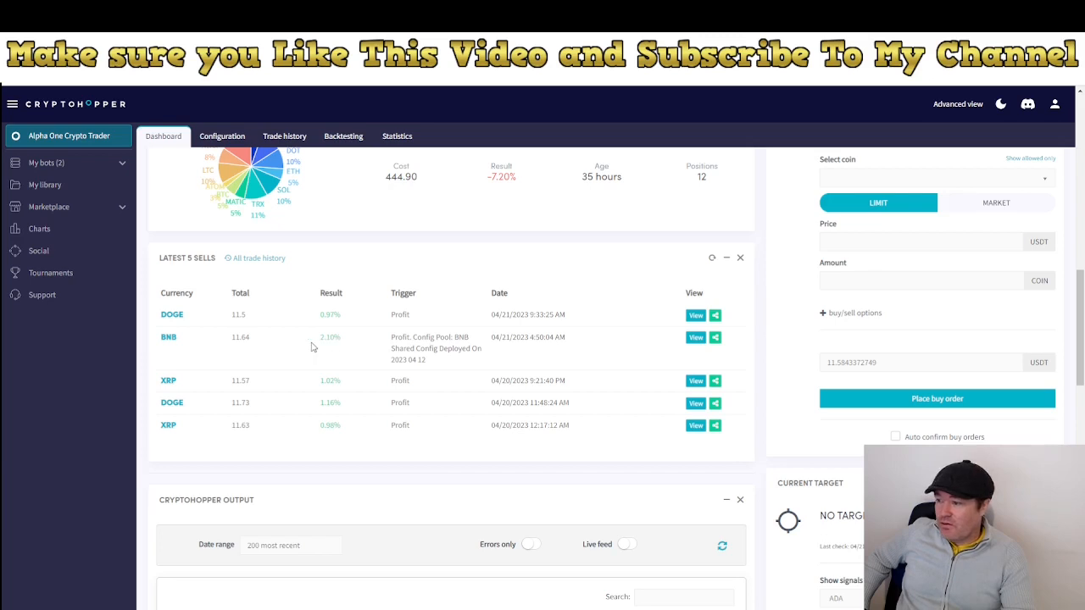
mouse_move(404, 347)
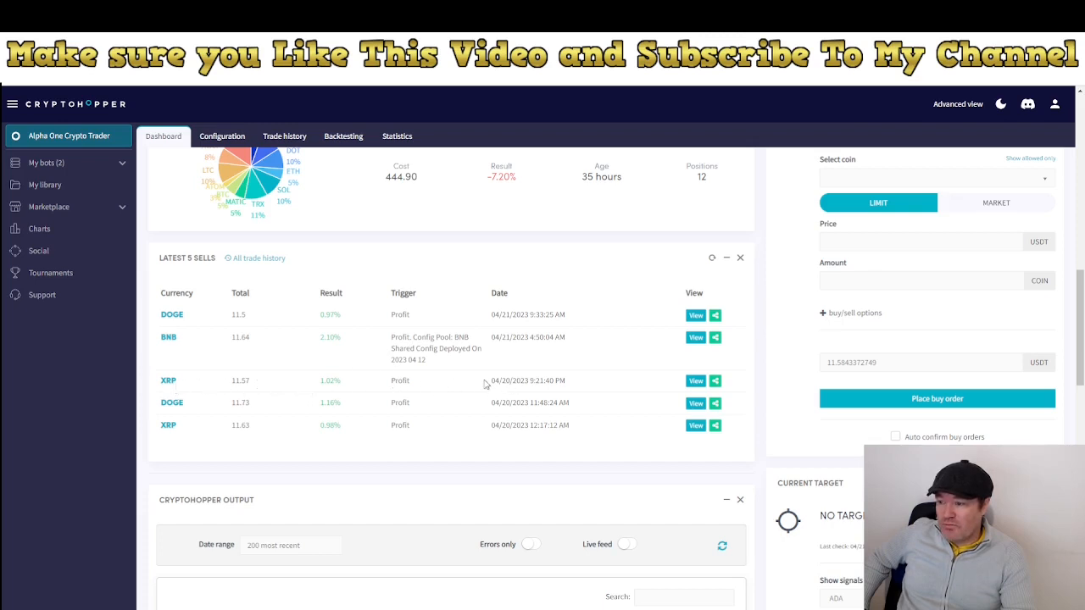
mouse_move(309, 325)
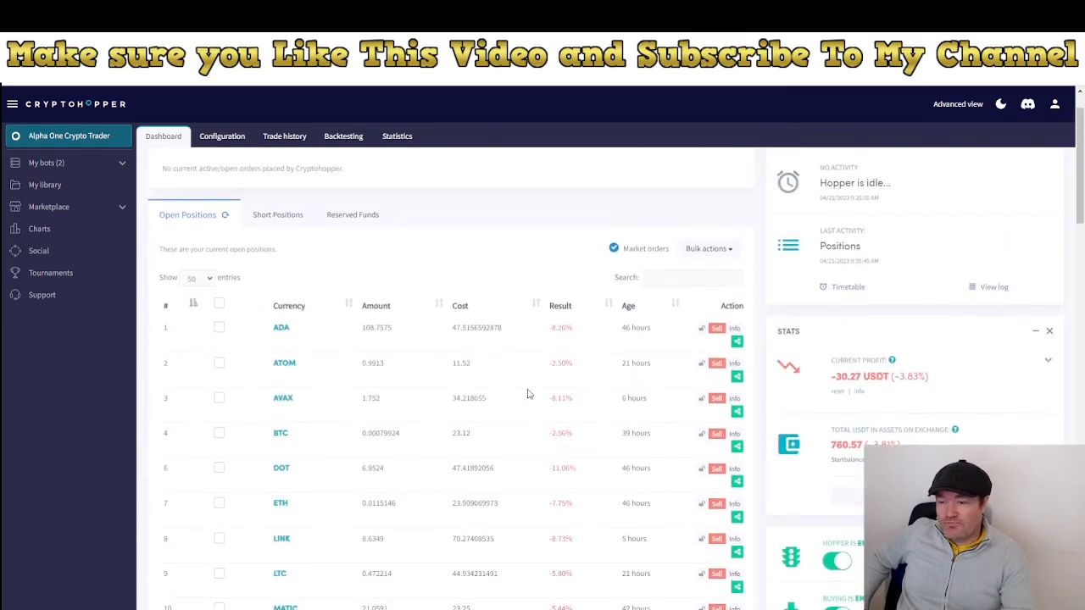
scroll(down, 3)
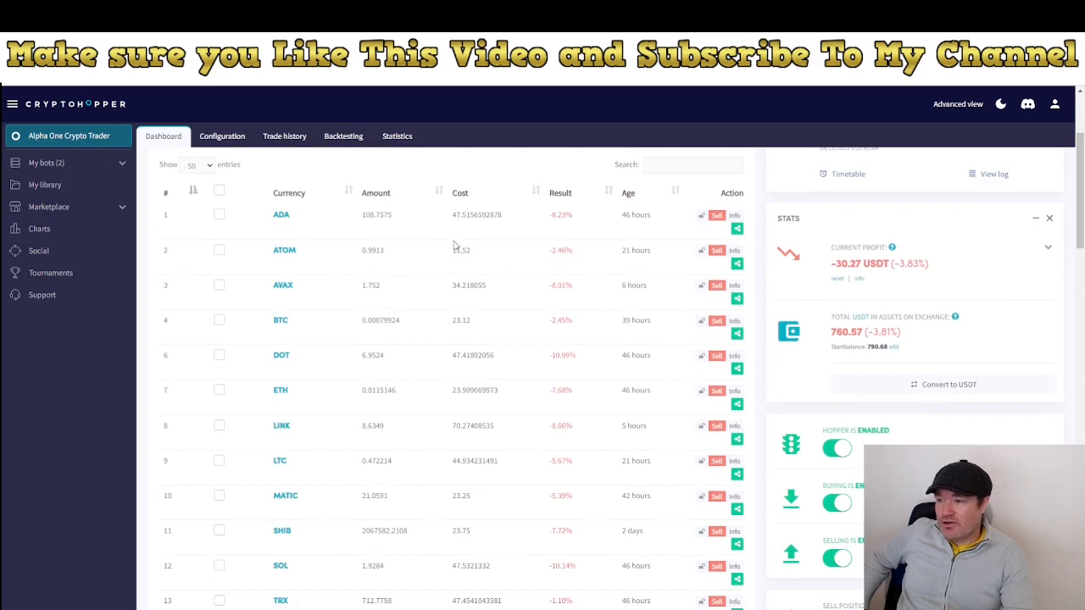
mouse_move(461, 319)
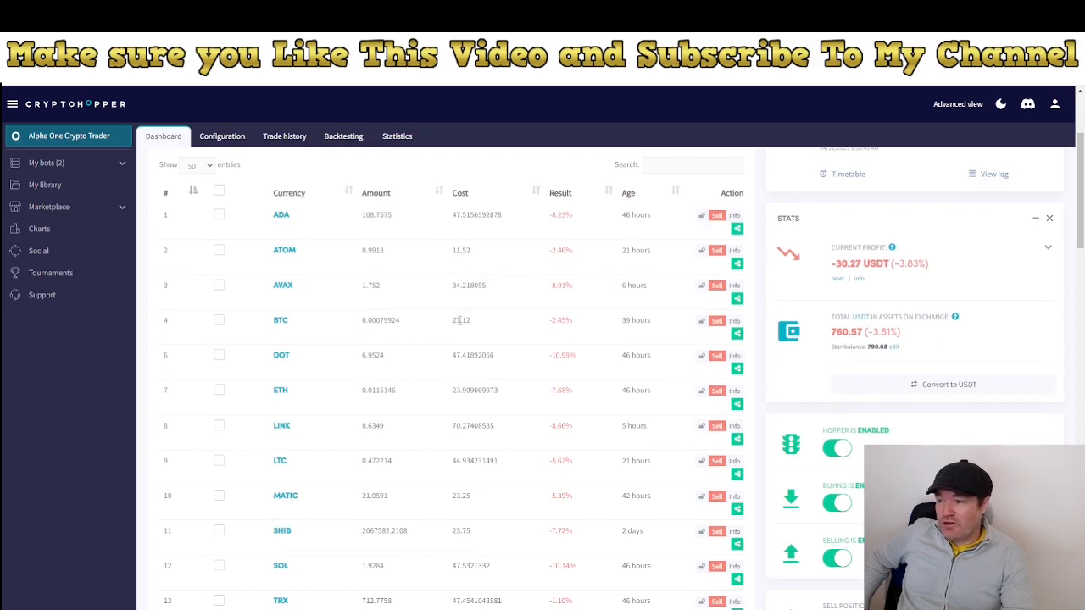
mouse_move(516, 515)
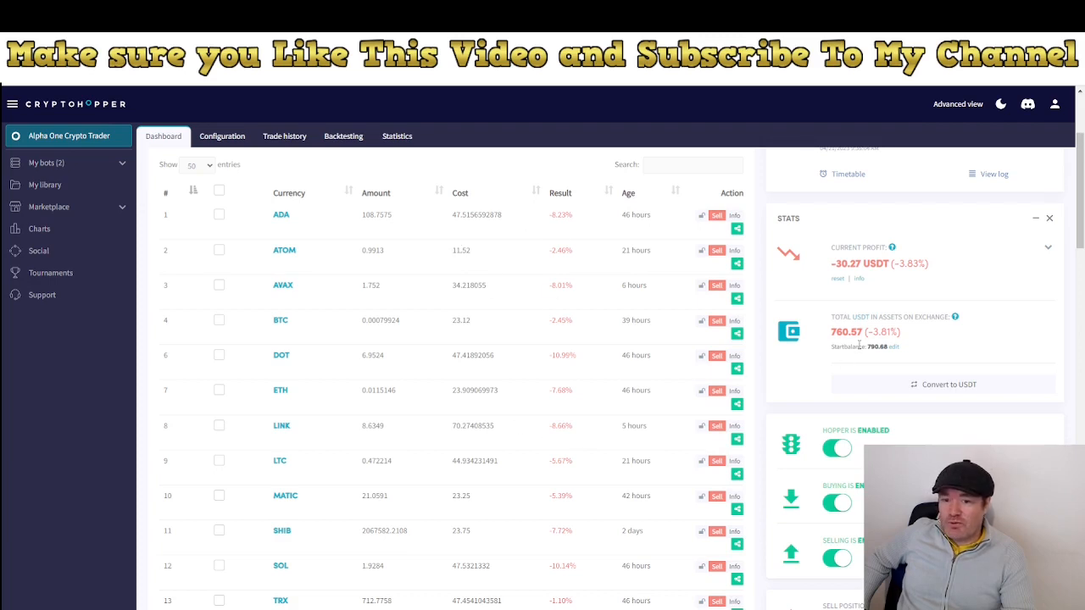
mouse_move(831, 339)
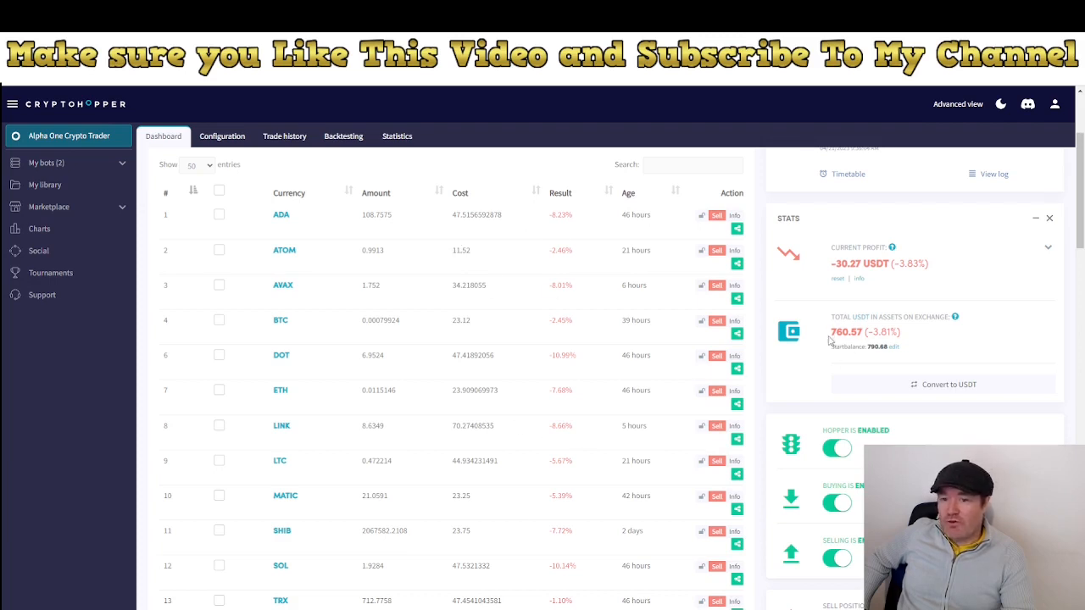
mouse_move(573, 393)
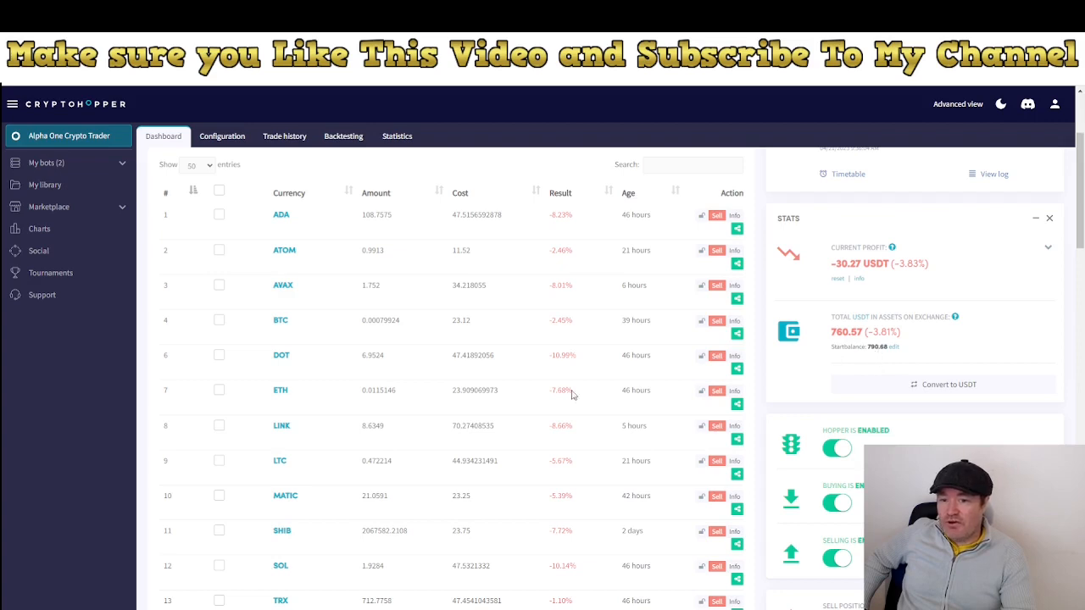
scroll(down, 3)
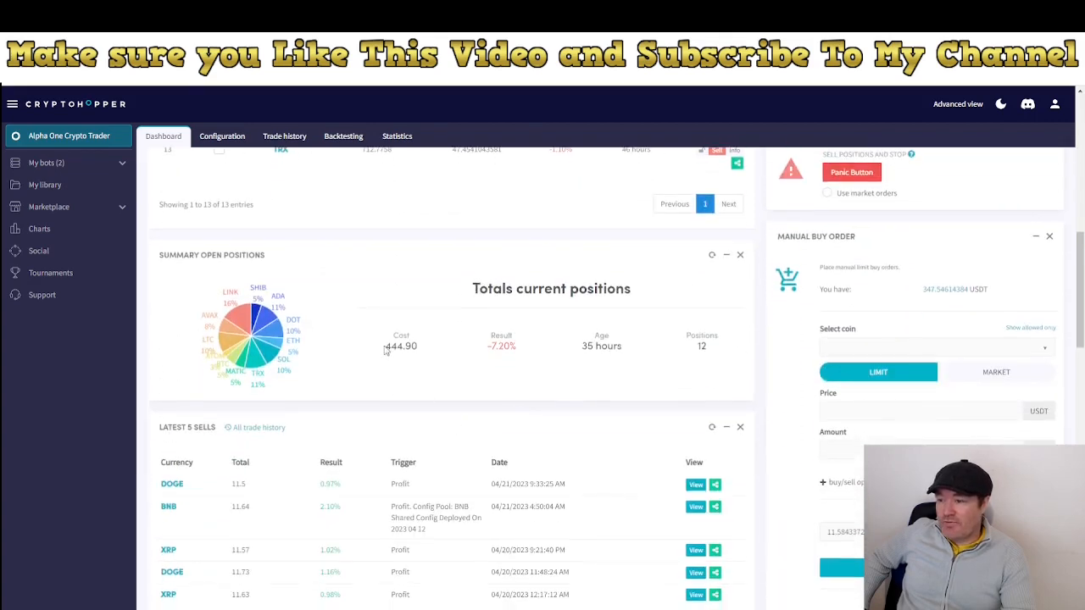
double_click(395, 346)
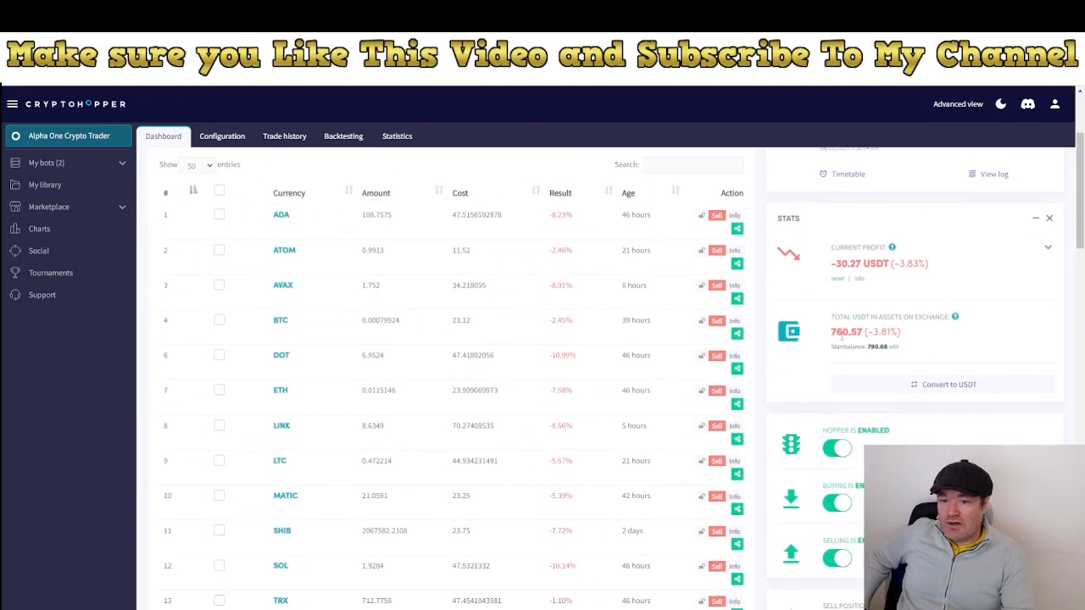
mouse_move(505, 366)
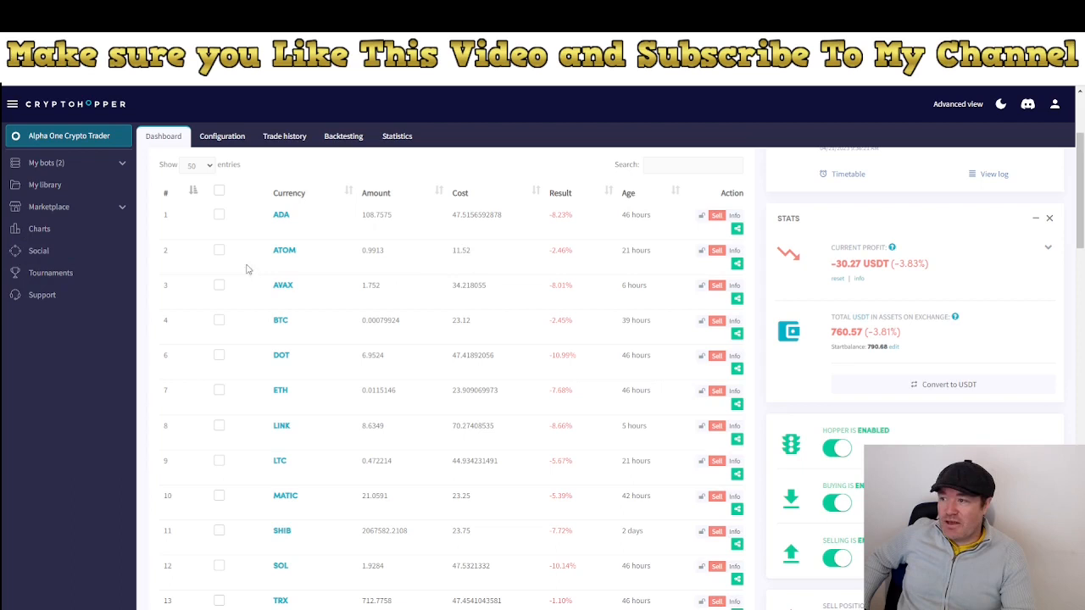
click(222, 136)
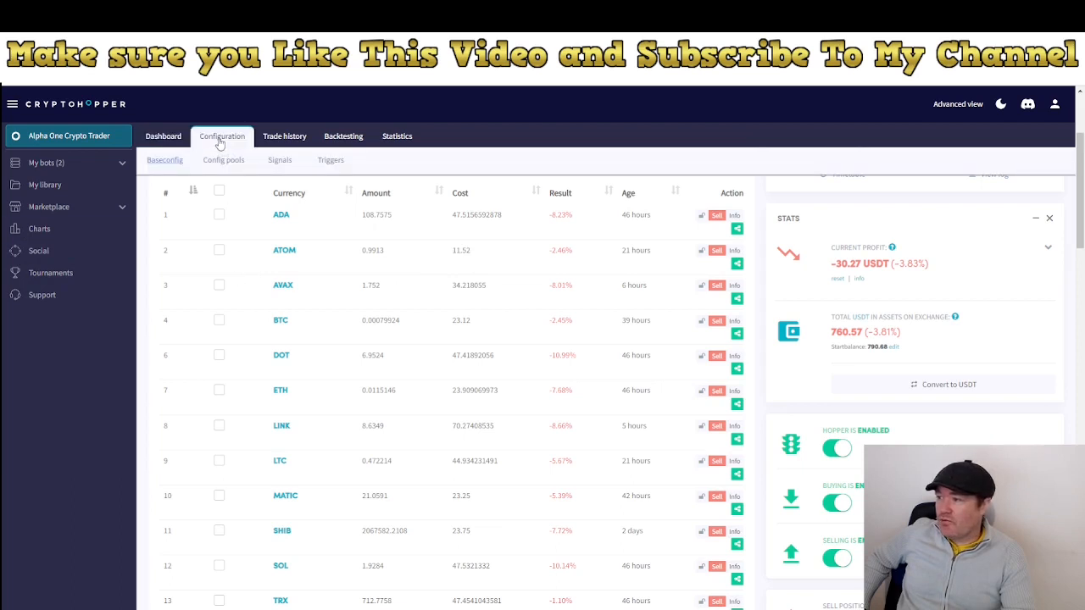
- Go through Baseconfig, Sell settings and Strategy, then bring up the Advanced Multiple TA settings
click(222, 136)
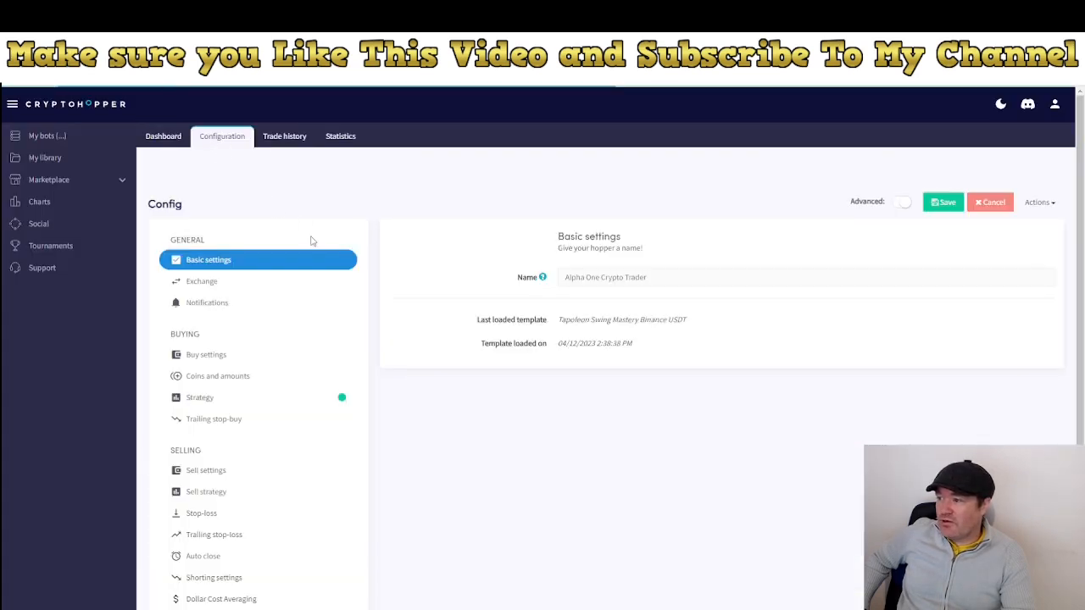
click(207, 461)
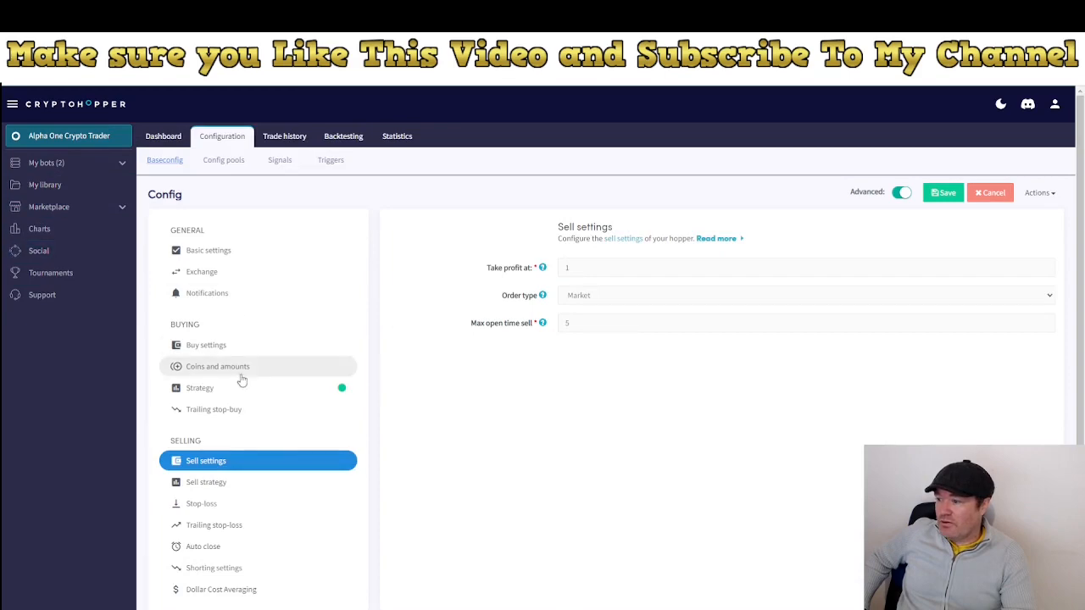
click(200, 387)
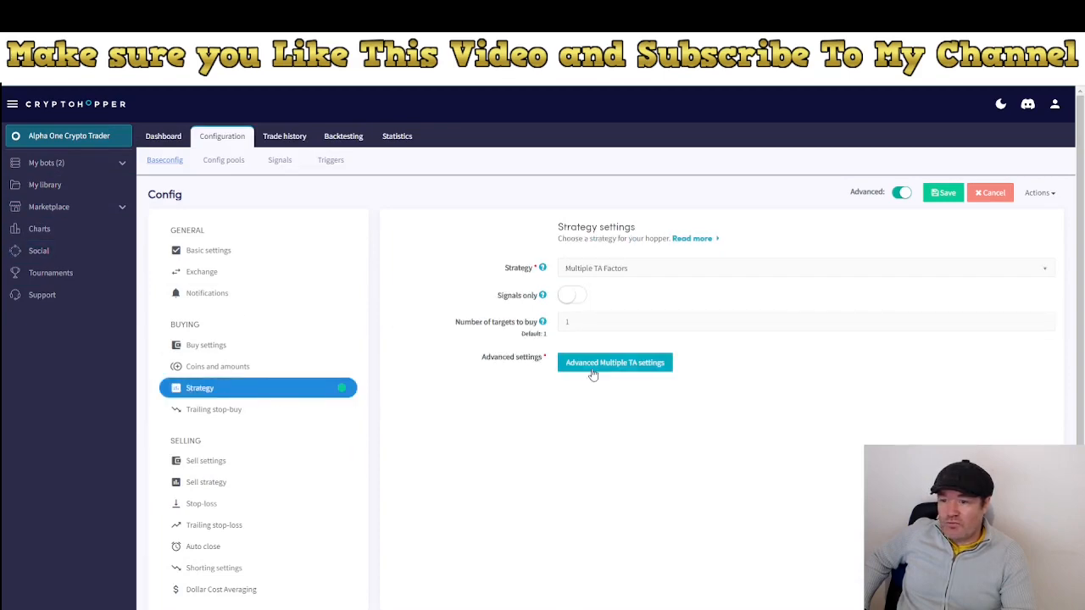
click(613, 363)
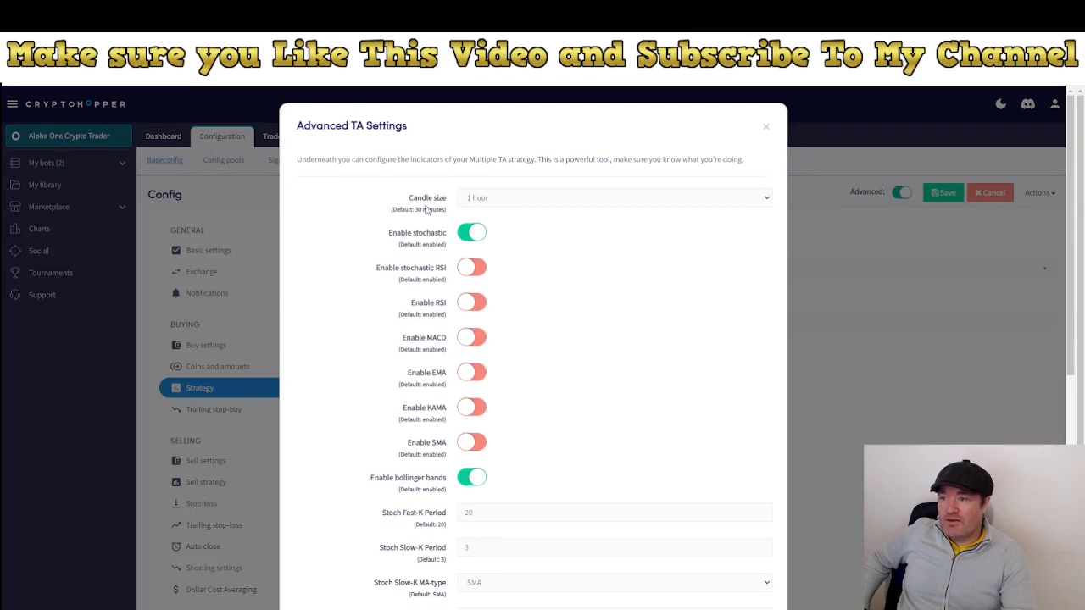
mouse_move(485, 203)
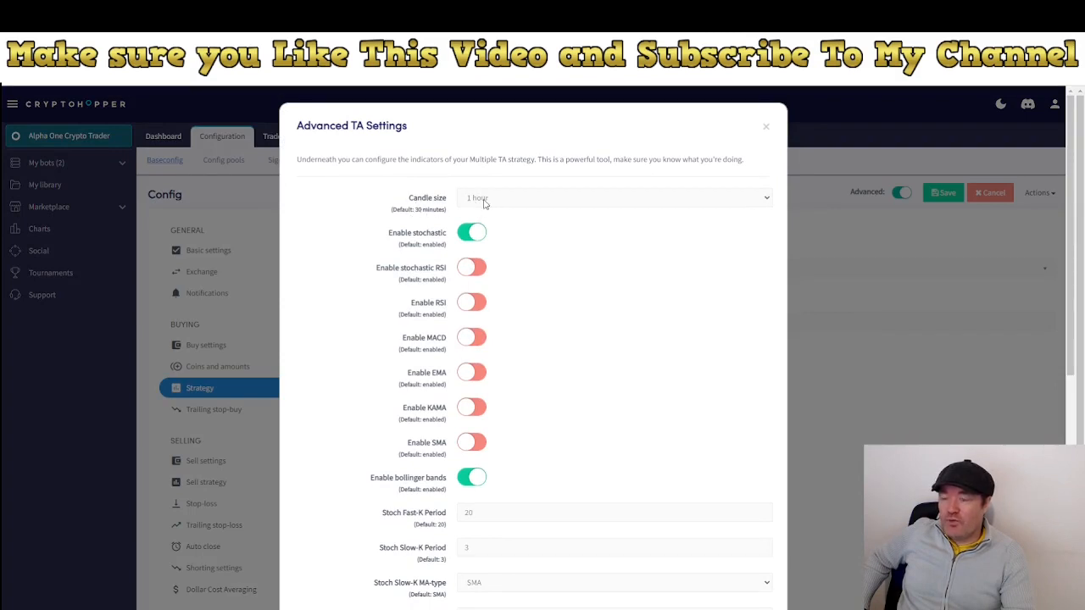
mouse_move(739, 322)
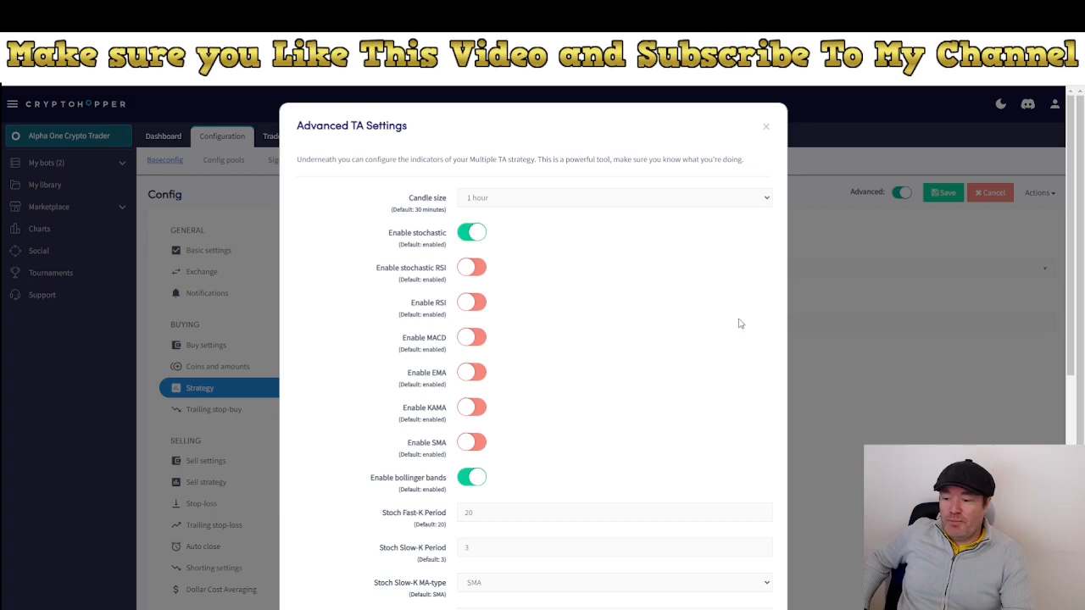
- Confirm the Candle size reads 1 hour and close the Advanced TA Settings modal
scroll(down, 3)
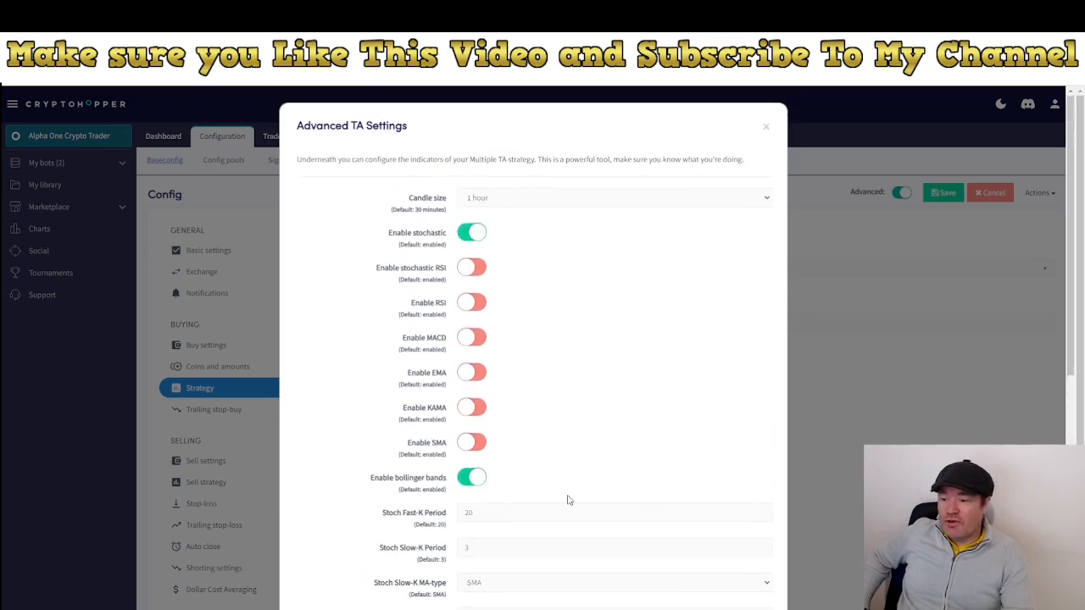
scroll(down, 3)
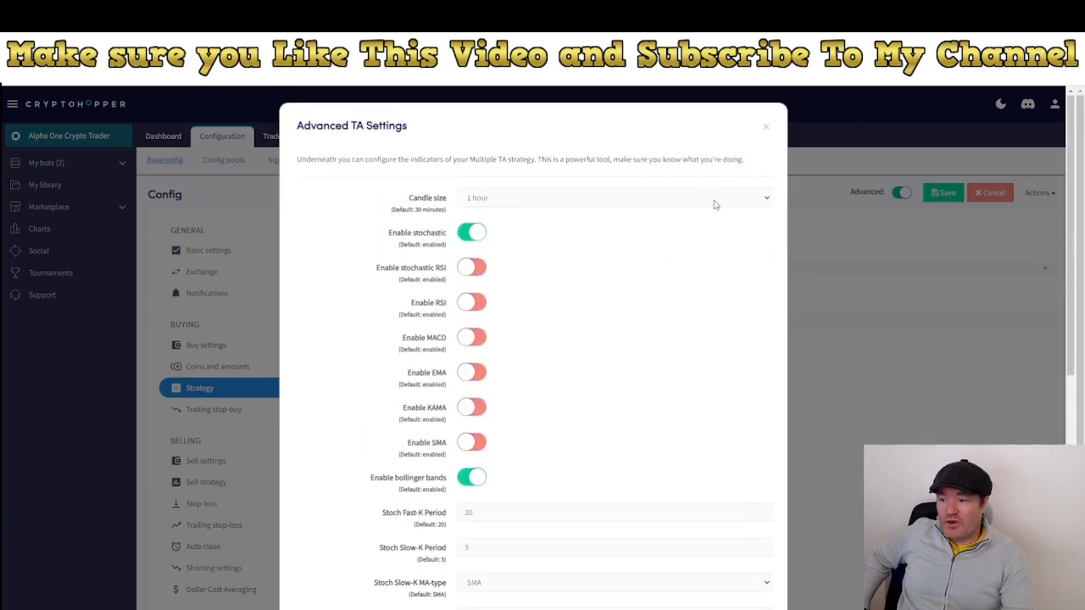
click(766, 126)
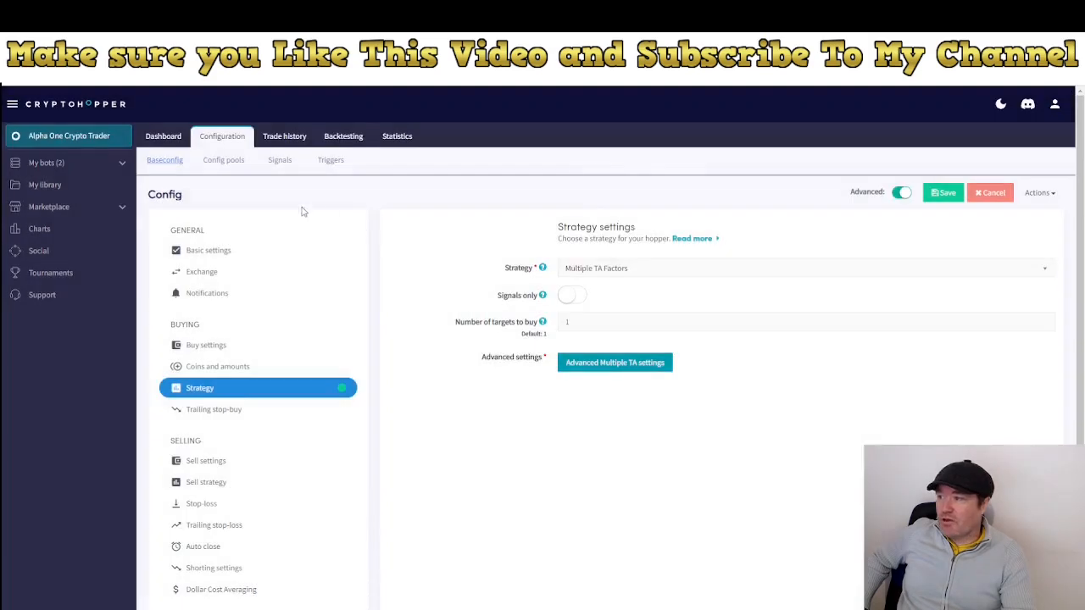
mouse_move(499, 371)
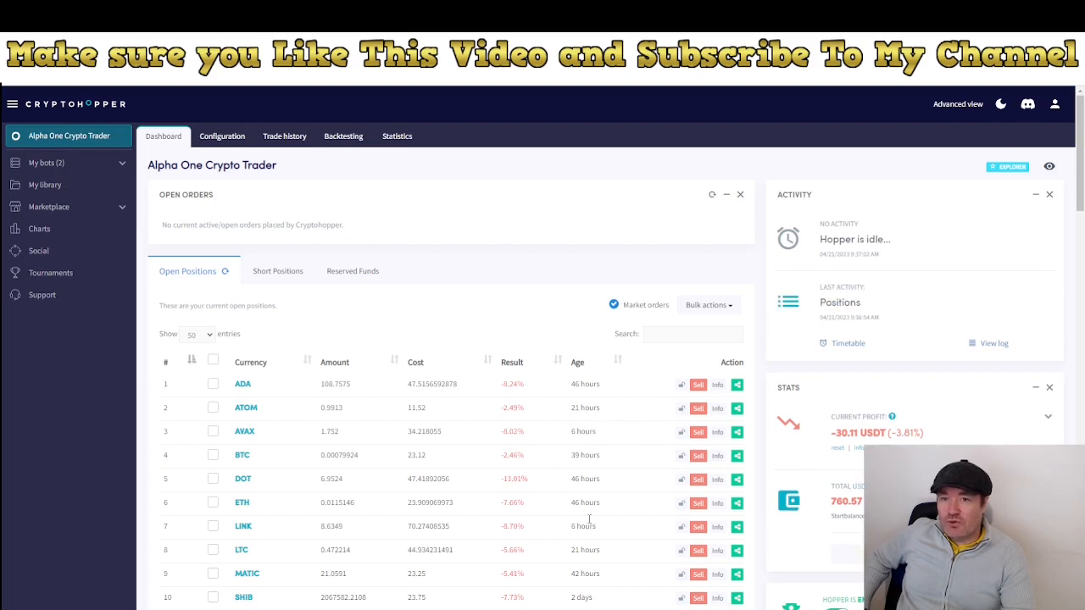
- Scroll through the twelve open positions with their costs, results and ages on the dashboard
scroll(down, 3)
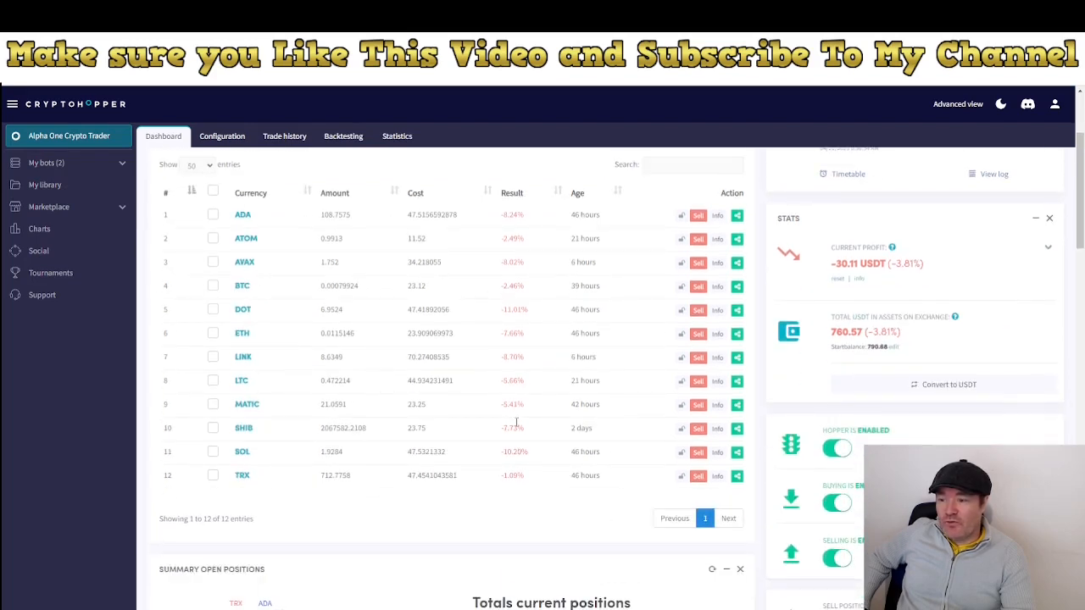
mouse_move(427, 441)
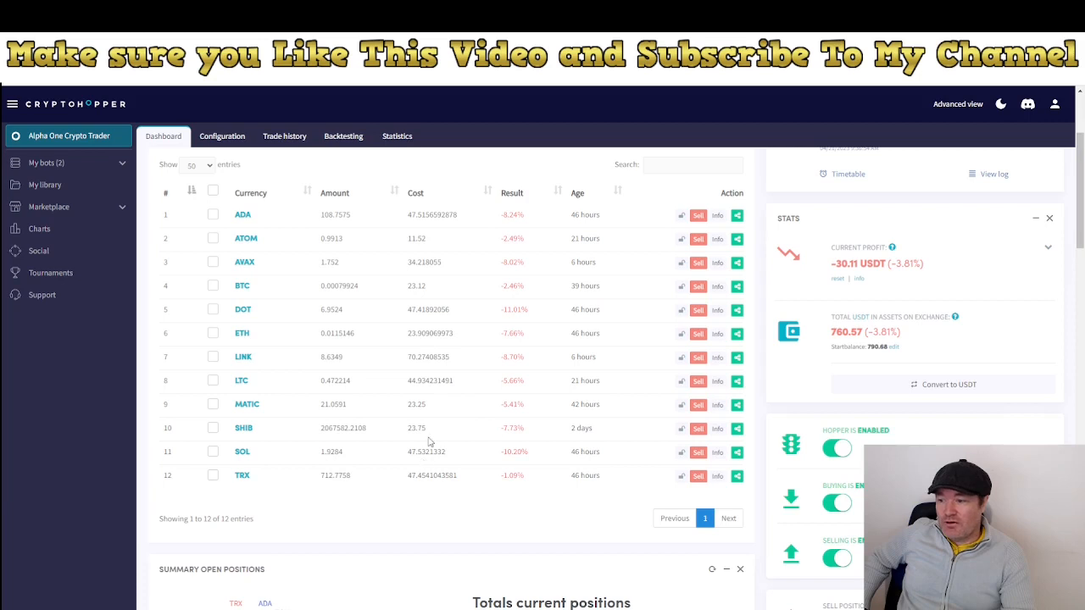
mouse_move(451, 356)
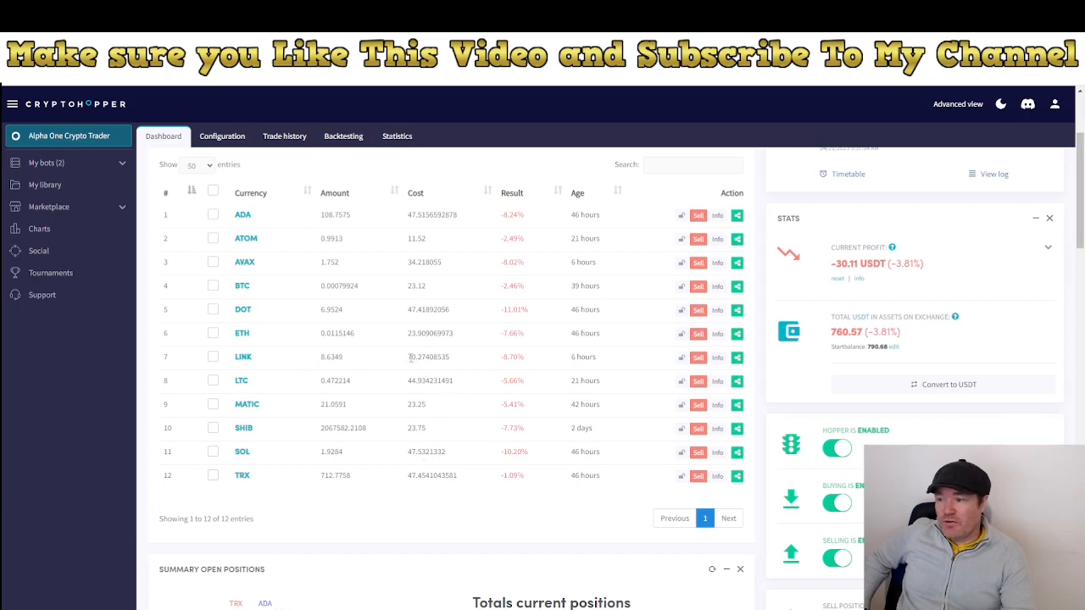
mouse_move(407, 213)
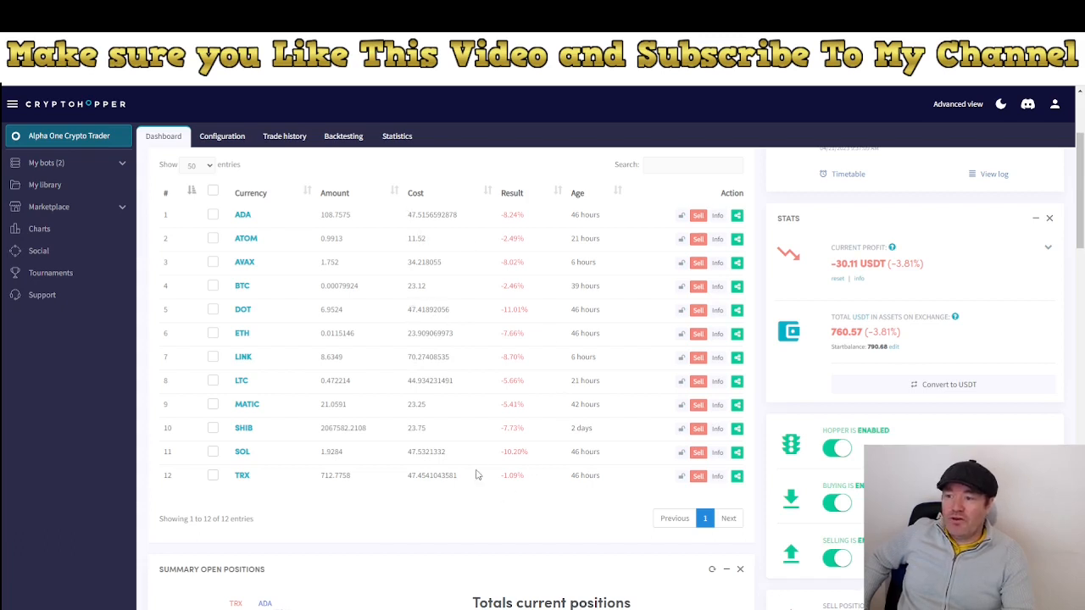
mouse_move(278, 244)
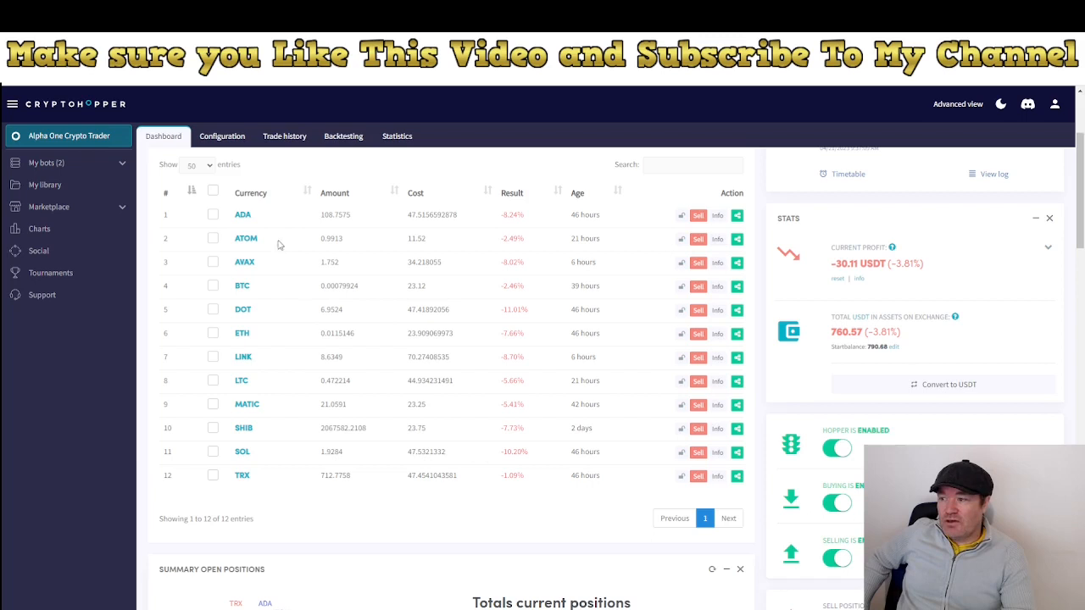
mouse_move(416, 271)
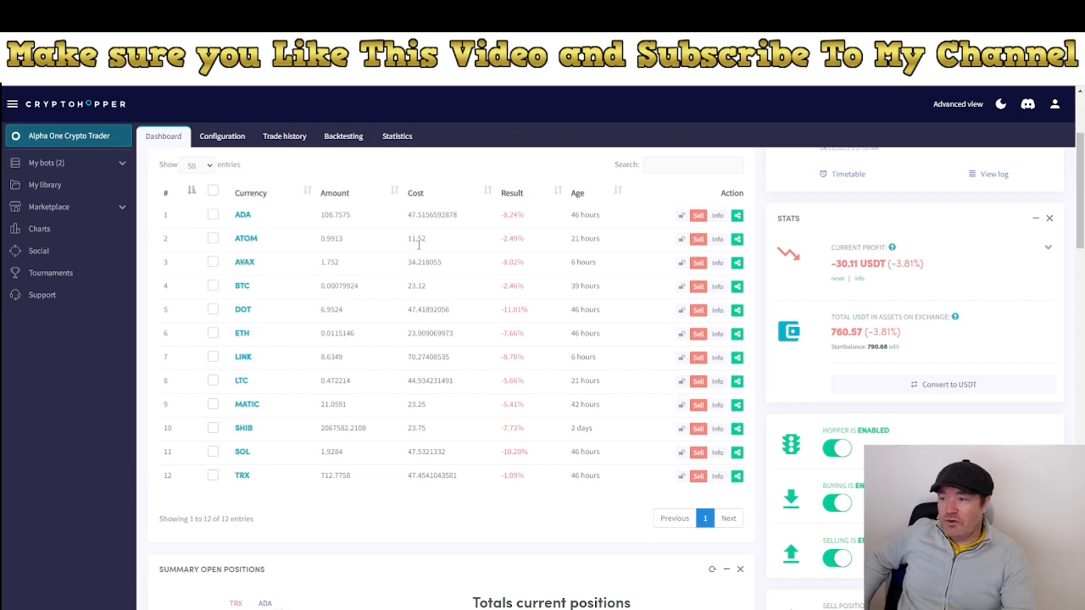
mouse_move(449, 269)
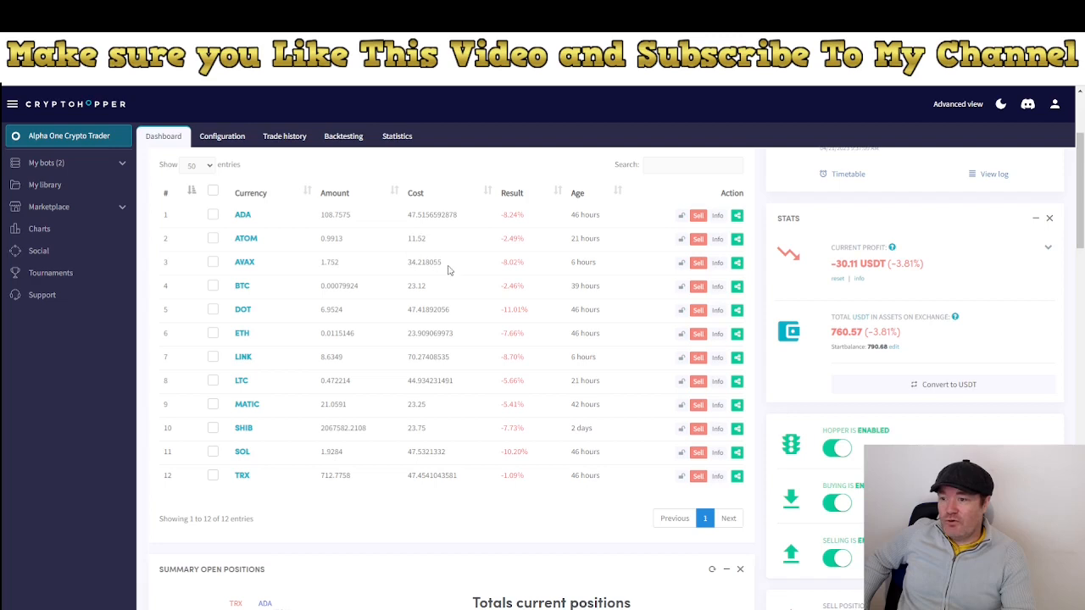
mouse_move(488, 454)
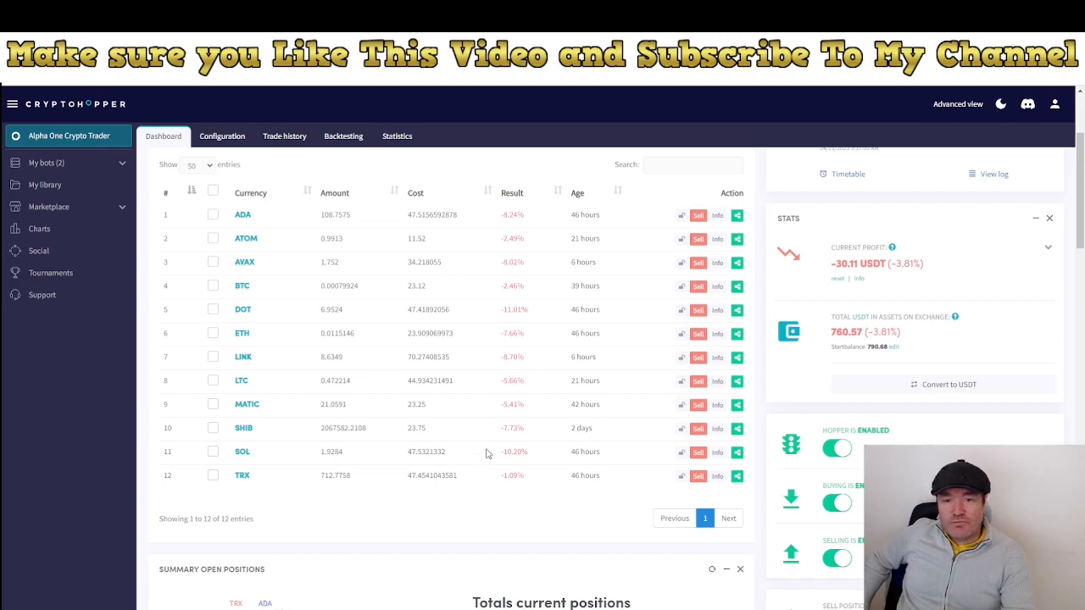
mouse_move(452, 444)
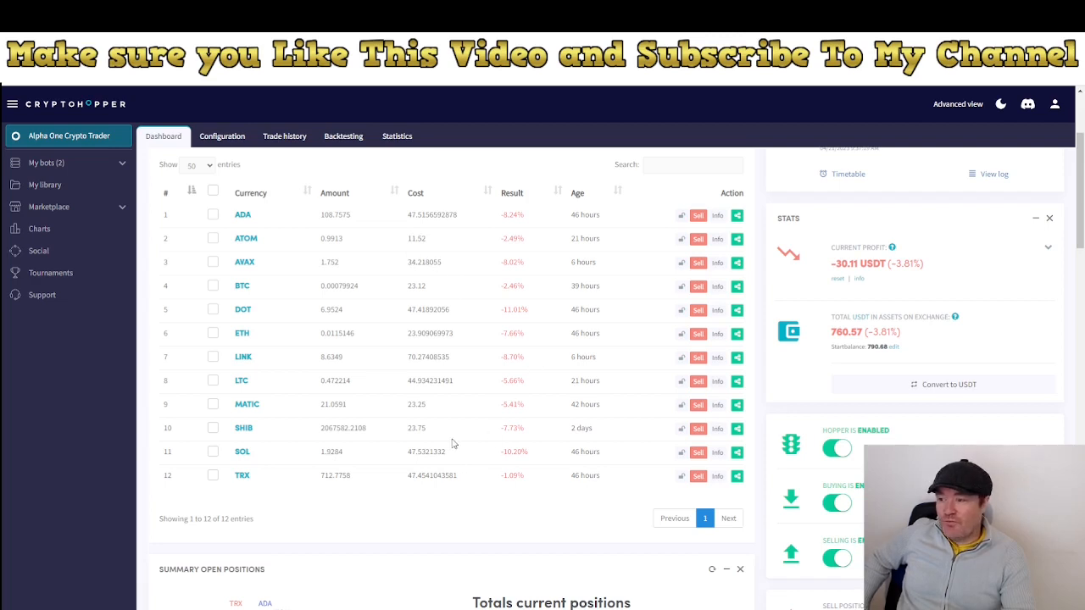
mouse_move(465, 424)
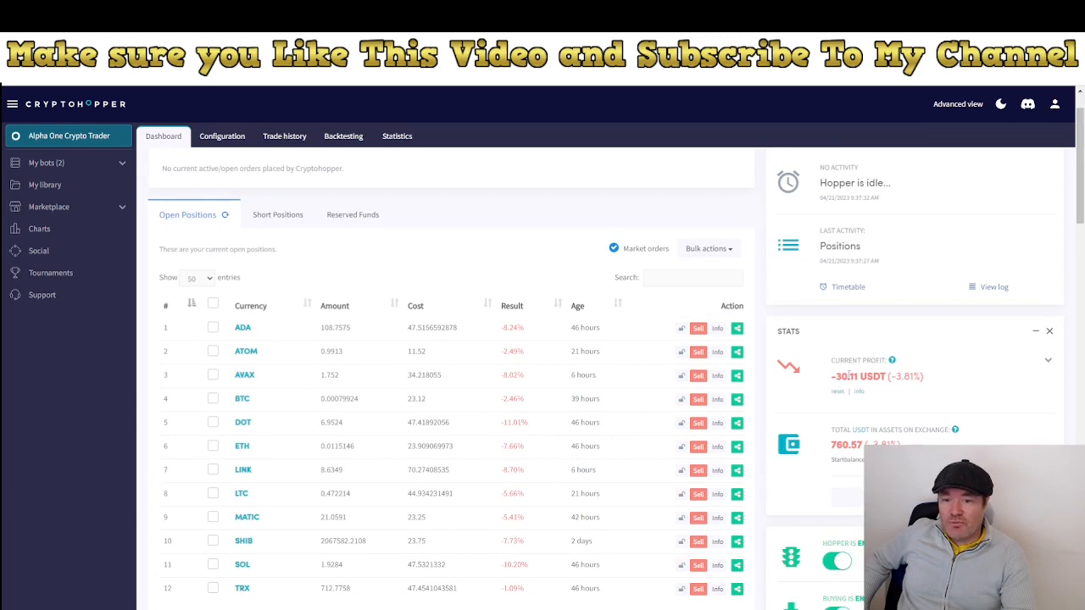
mouse_move(534, 488)
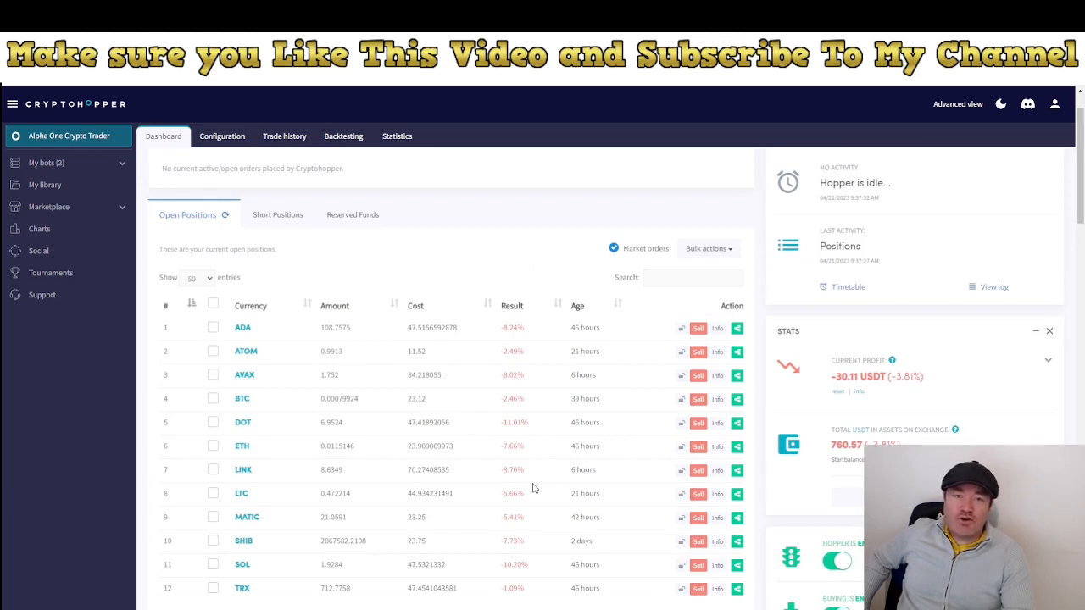
mouse_move(495, 483)
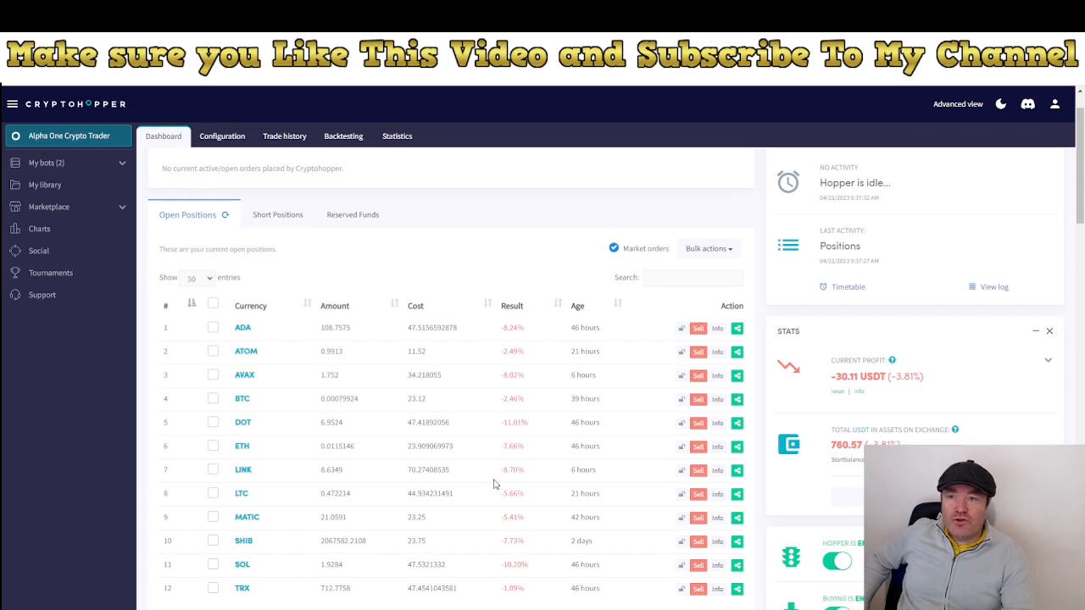
mouse_move(871, 394)
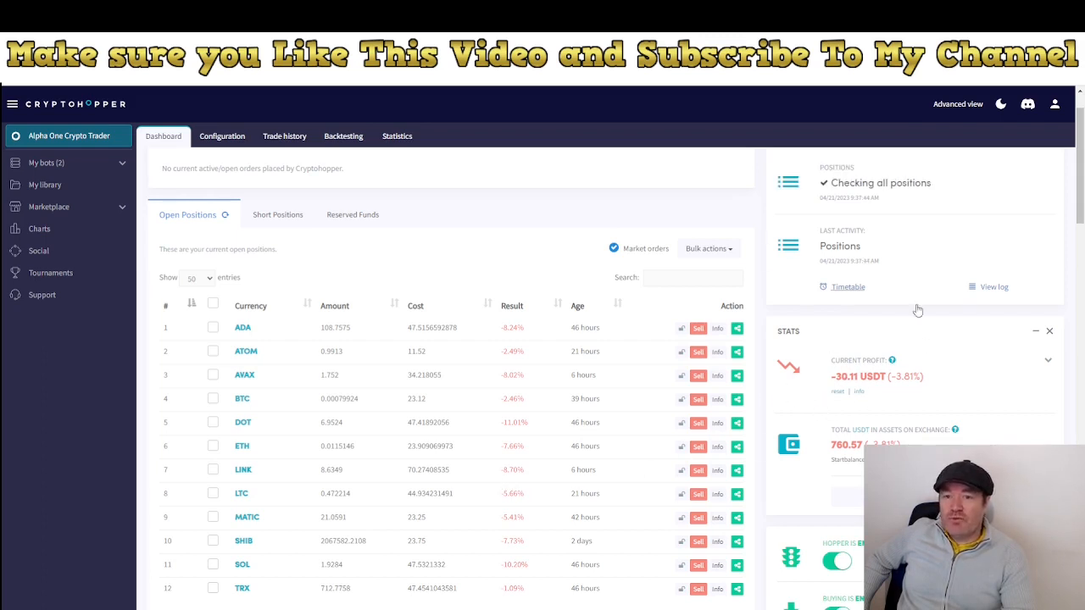
mouse_move(752, 467)
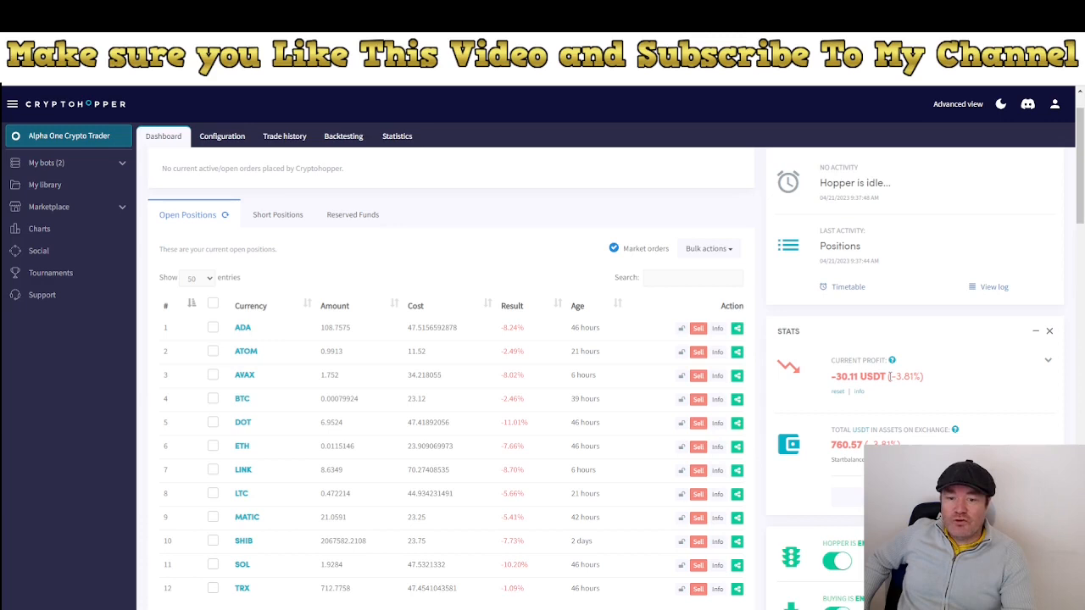
scroll(down, 3)
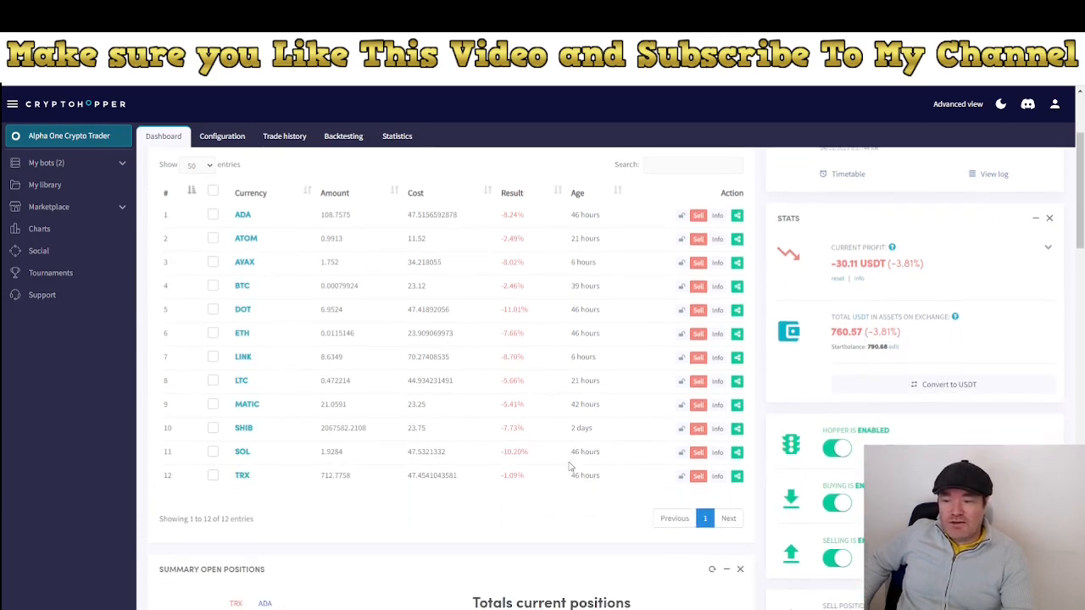
scroll(down, 3)
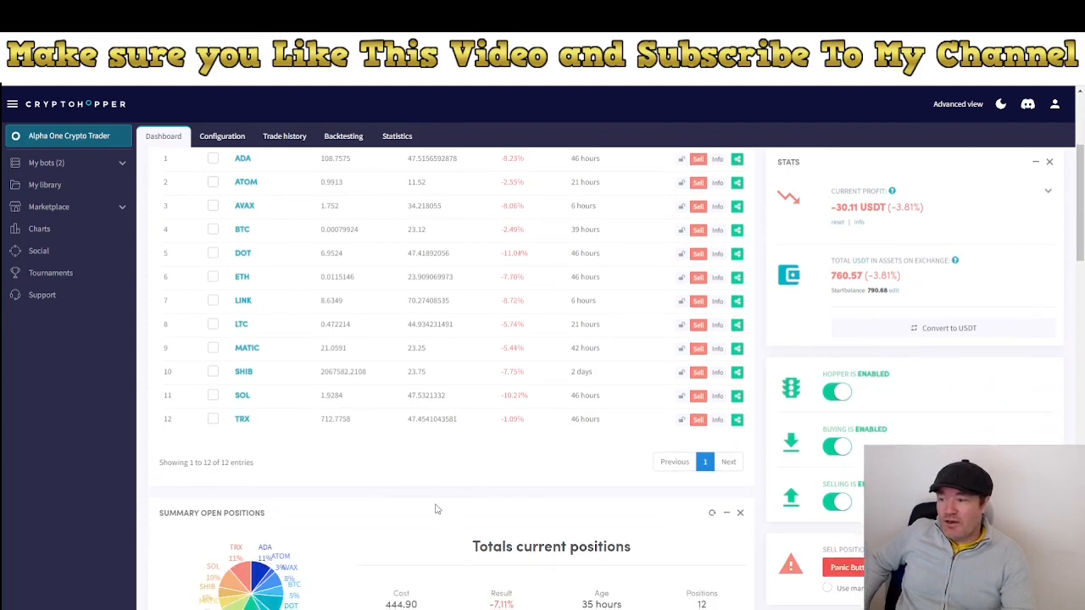